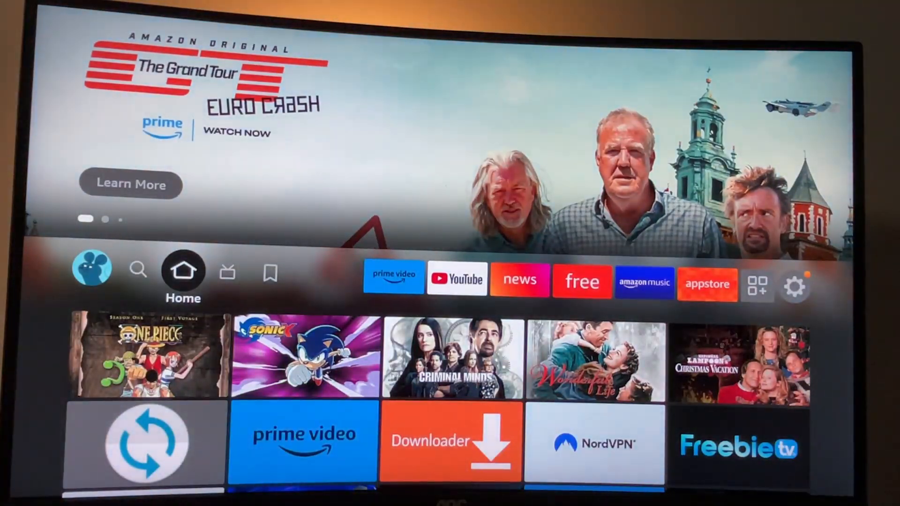
# Search for Downloader, then go into Settings > My Fire TV toward the About page
pyautogui.click(138, 270)
pyautogui.write('Do')
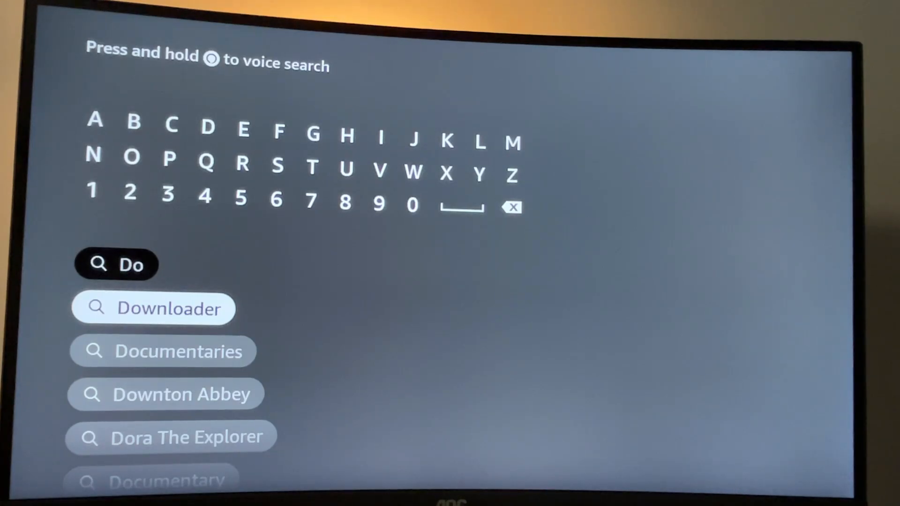
pyautogui.click(170, 309)
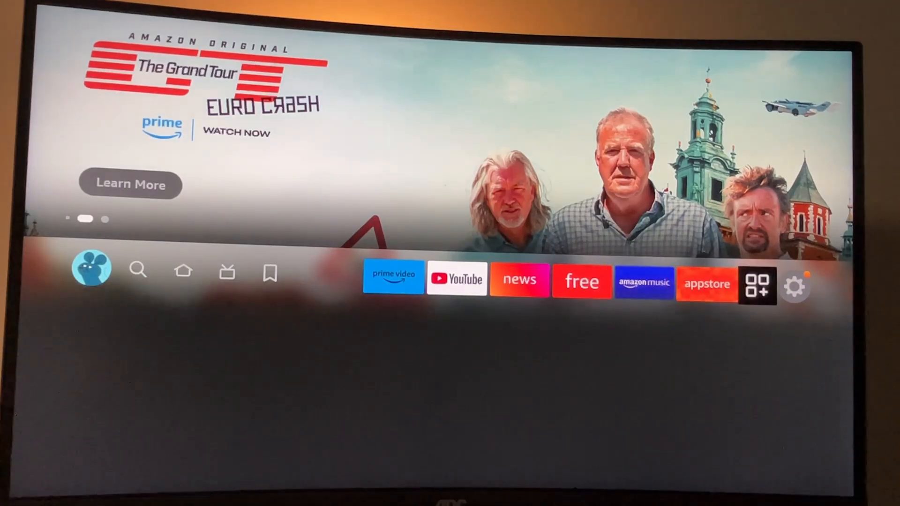
pyautogui.click(794, 285)
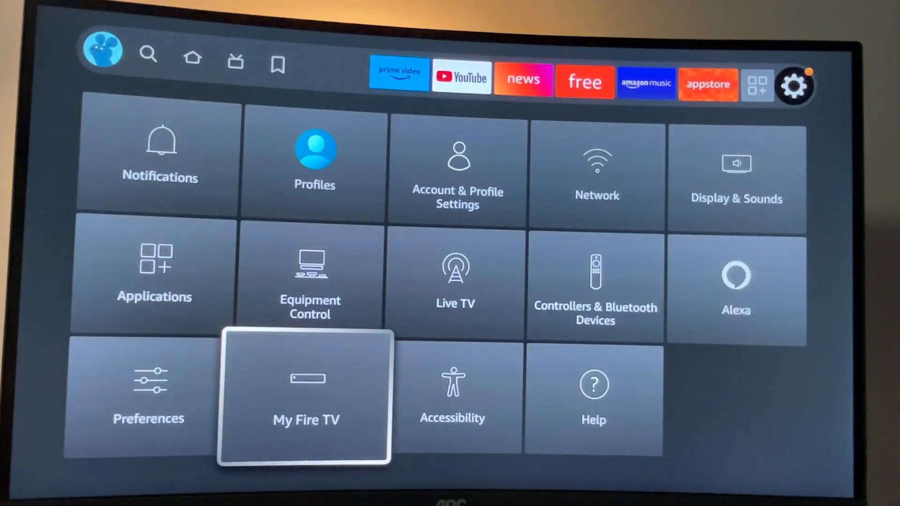
pyautogui.click(305, 395)
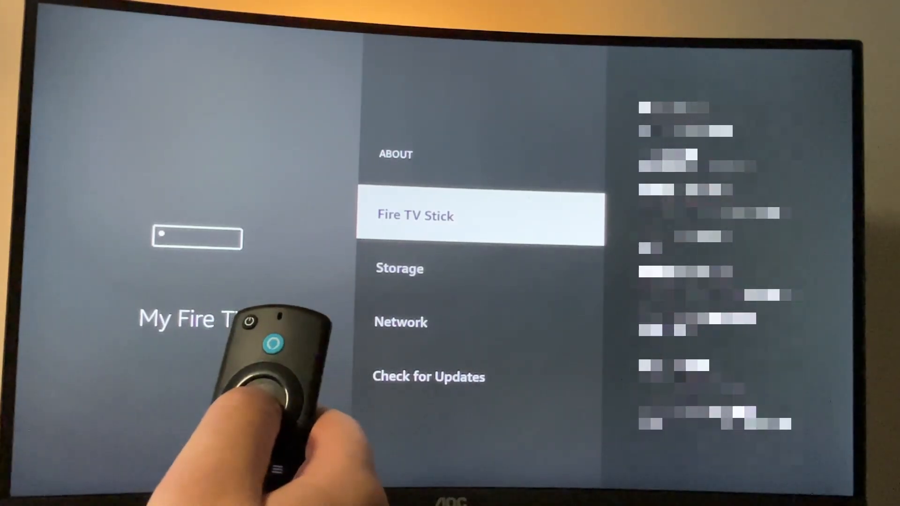
# Unlock Developer options from the device details and enter them to switch ADB debugging on
pyautogui.click(480, 217)
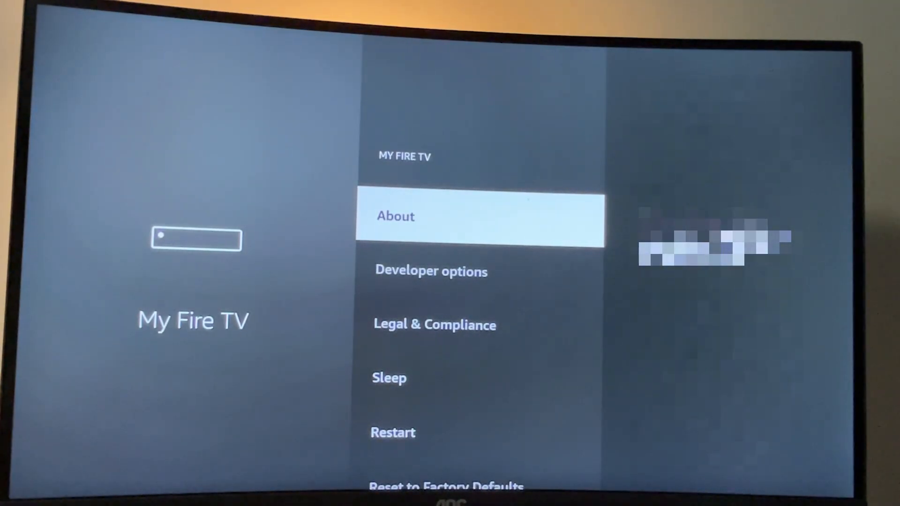
pyautogui.press('Down')
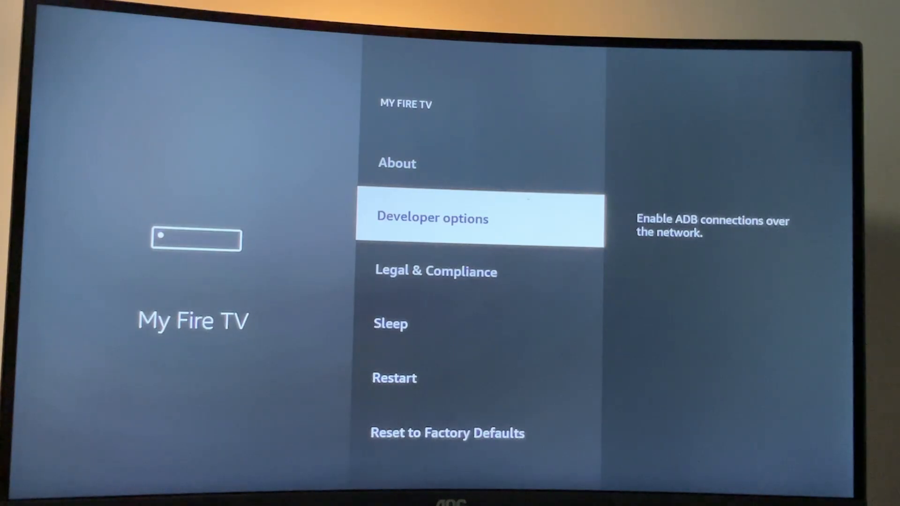
pyautogui.click(431, 218)
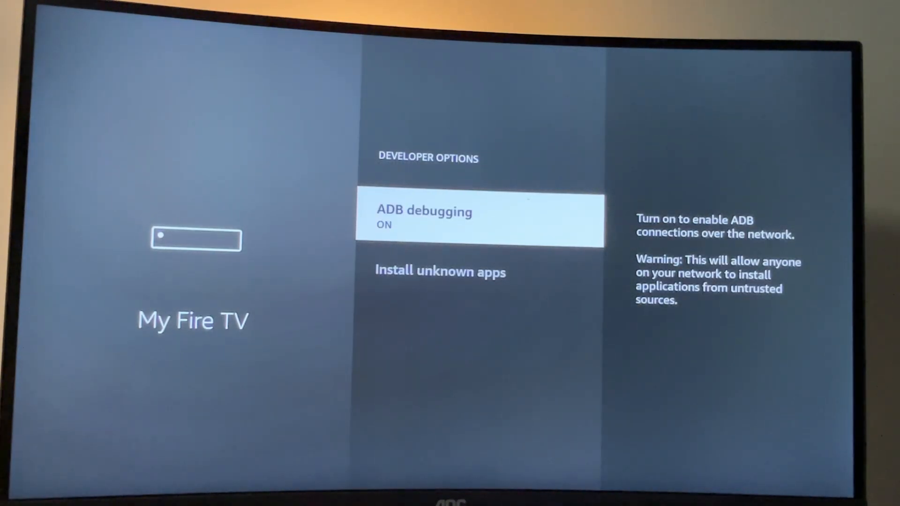
pyautogui.press('Down')
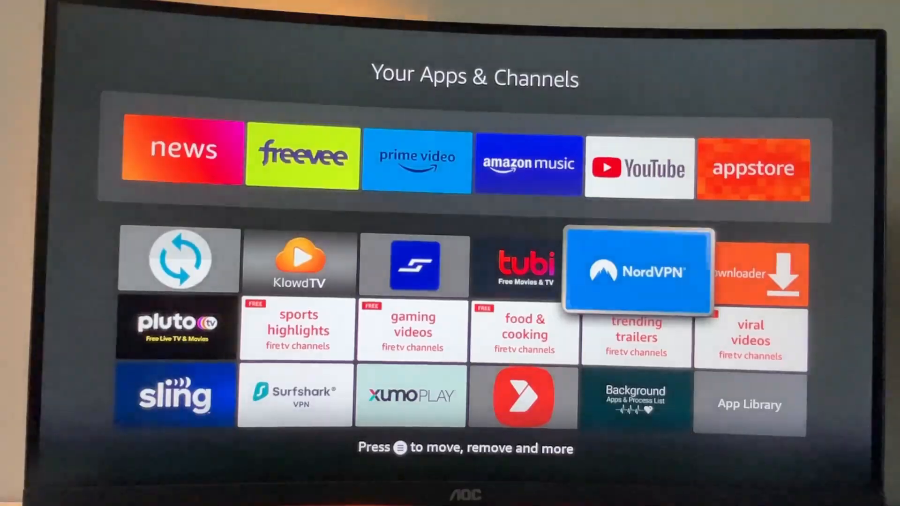
pyautogui.click(638, 272)
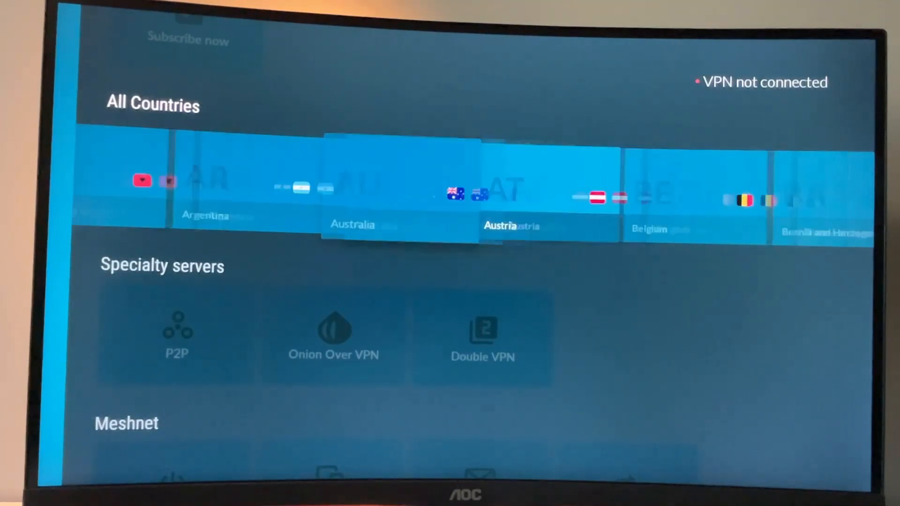
pyautogui.hscroll(3)
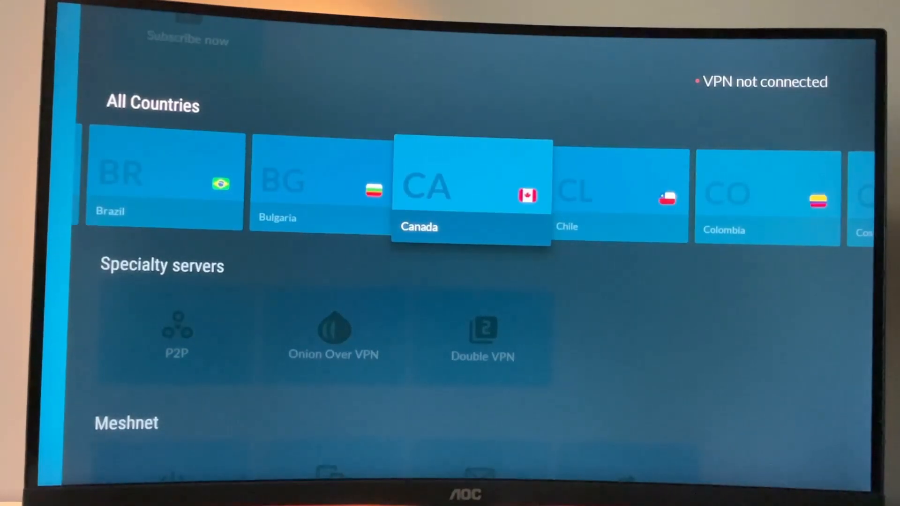
pyautogui.hscroll(3)
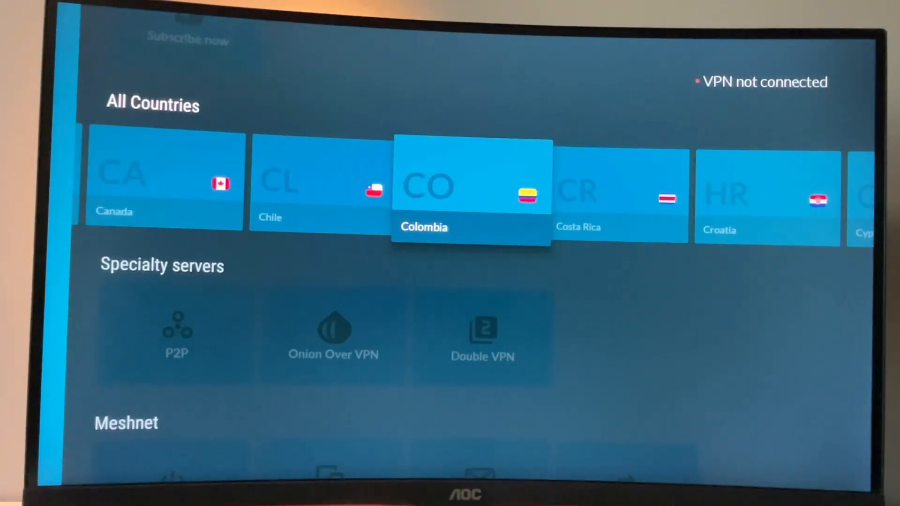
pyautogui.hscroll(3)
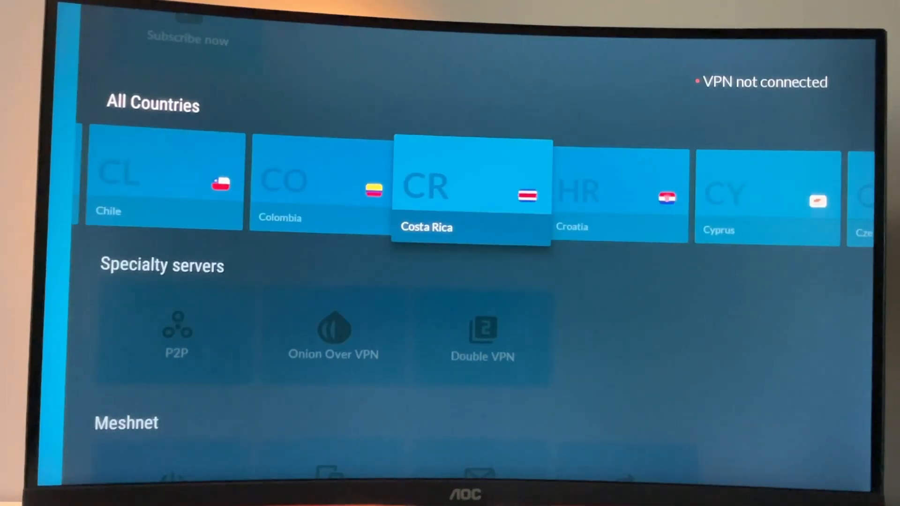
pyautogui.hscroll(3)
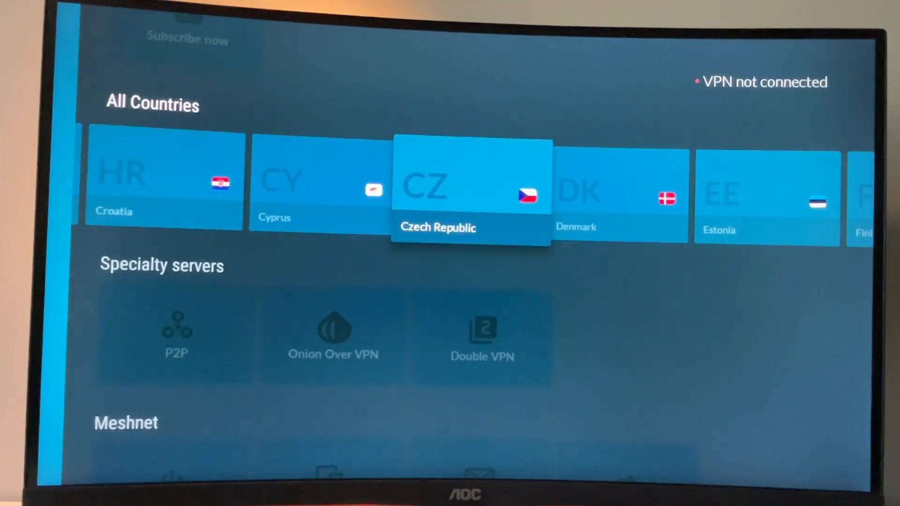
pyautogui.hscroll(3)
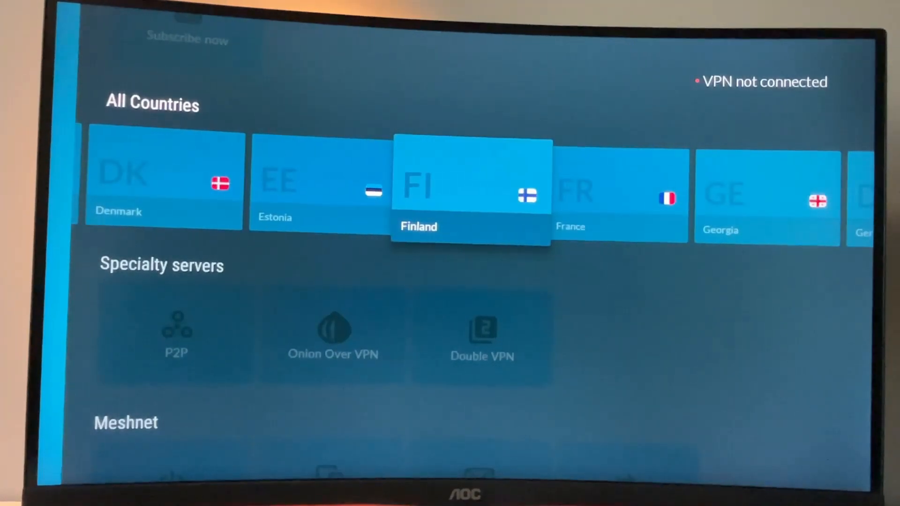
pyautogui.hscroll(3)
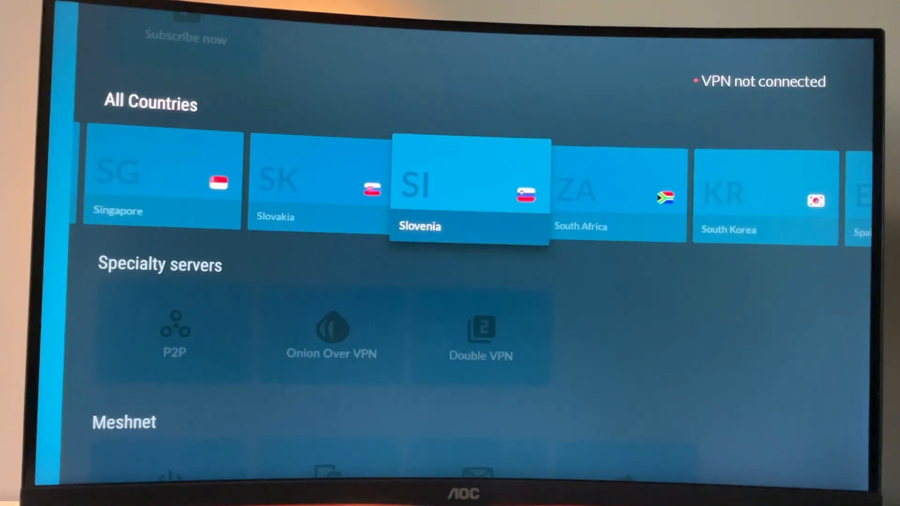
pyautogui.hscroll(3)
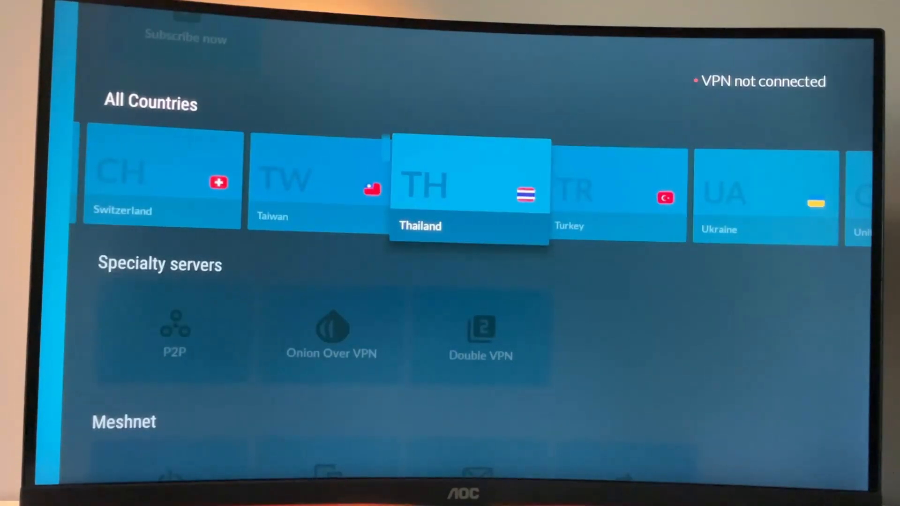
pyautogui.hscroll(3)
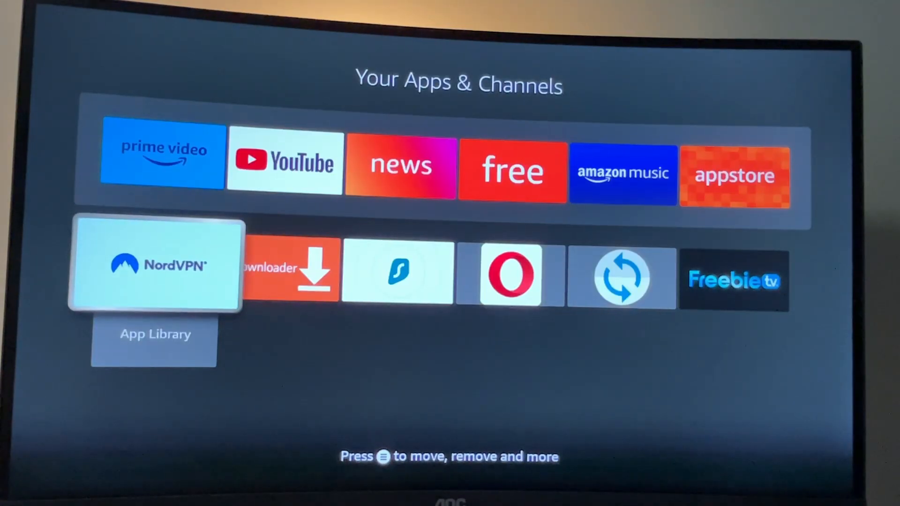
# Launch Downloader and enter code 28907 to load the firetvsticks Downloads page
pyautogui.press('Right')
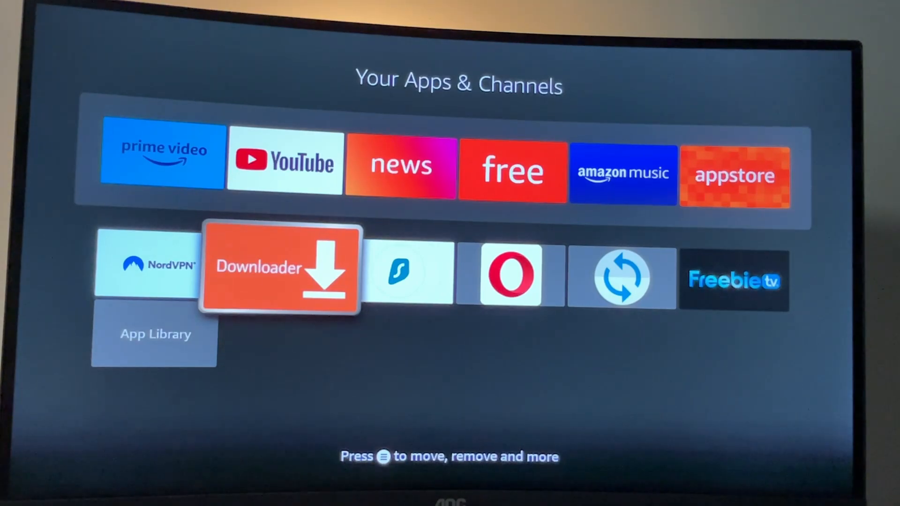
pyautogui.click(280, 267)
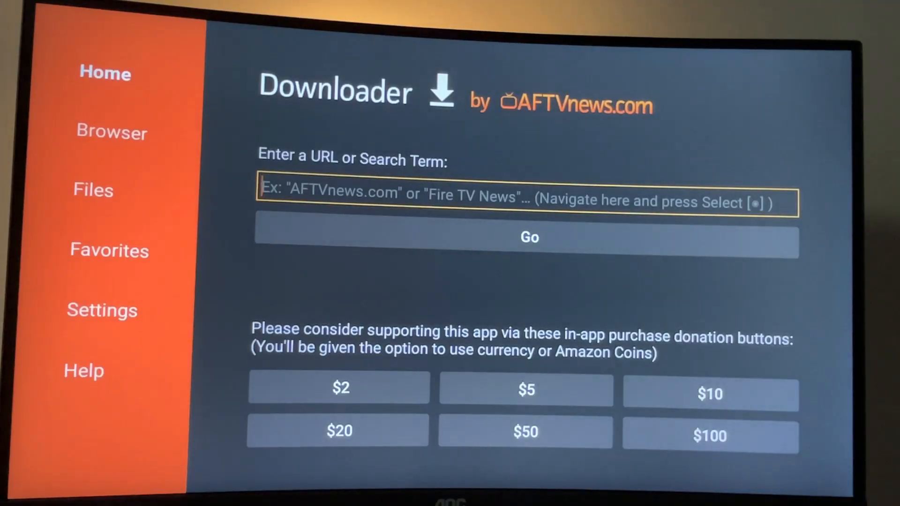
pyautogui.click(524, 203)
pyautogui.write('2890')
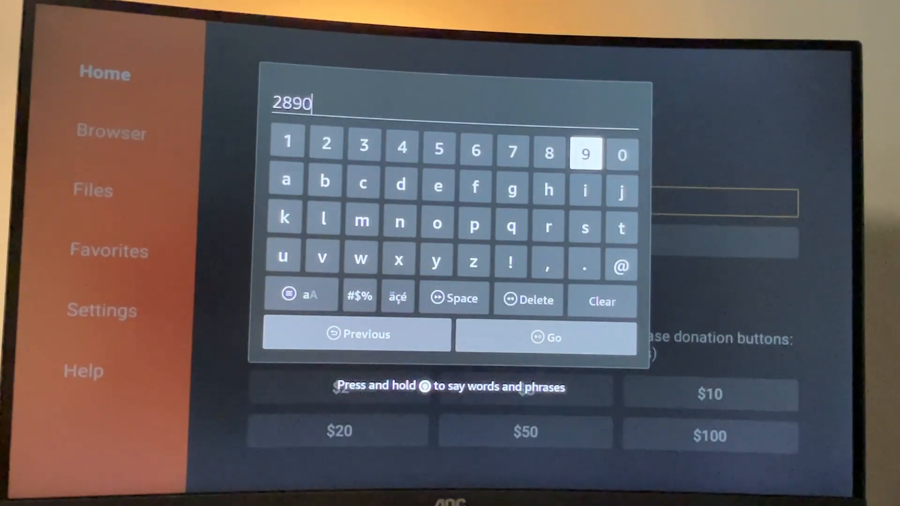
pyautogui.click(510, 151)
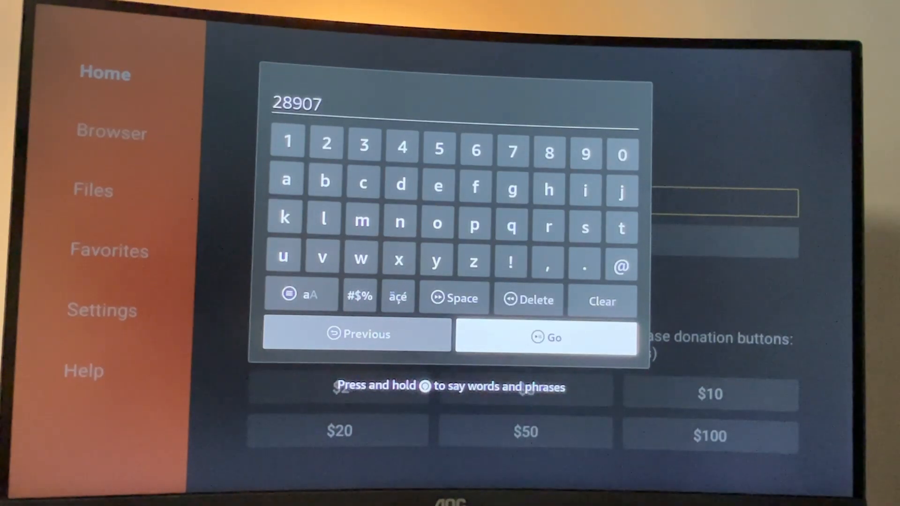
pyautogui.click(546, 337)
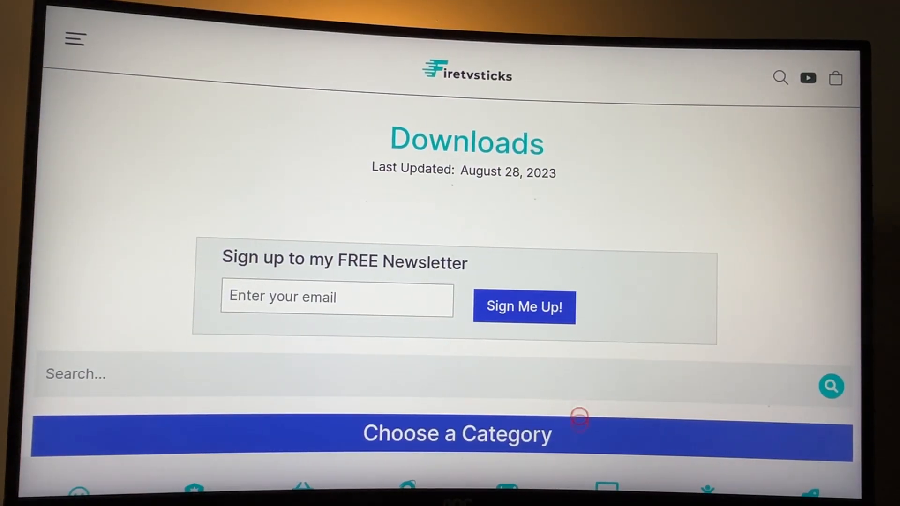
# Choose the XXX Adult category and download the Fire TV/Android TV build of the app
pyautogui.scroll(-3)
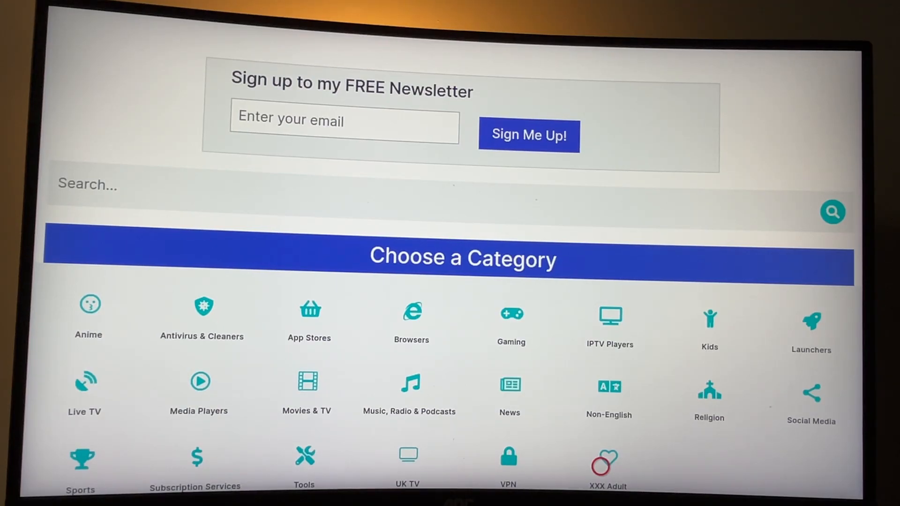
pyautogui.click(605, 459)
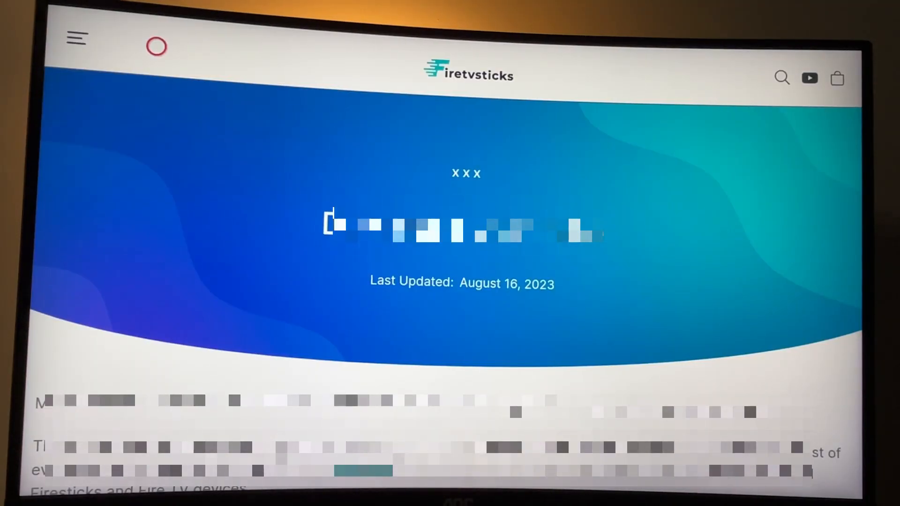
pyautogui.scroll(-3)
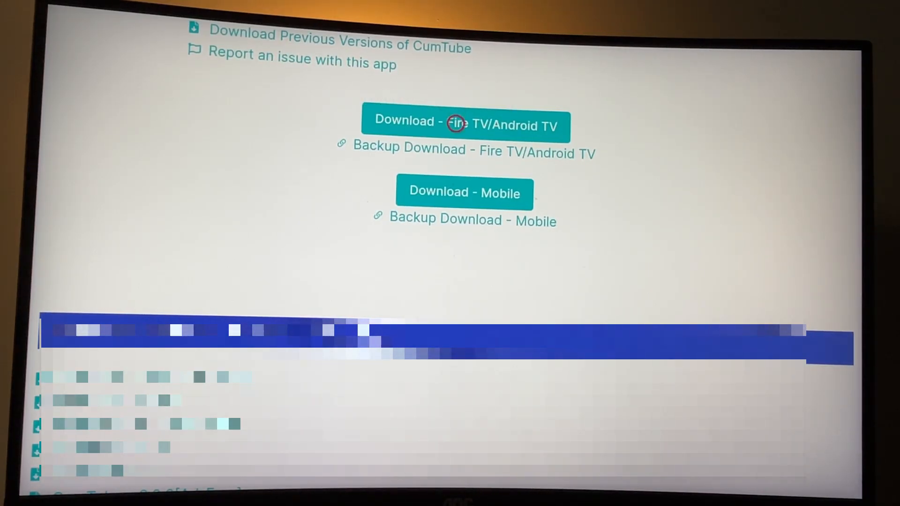
pyautogui.click(465, 124)
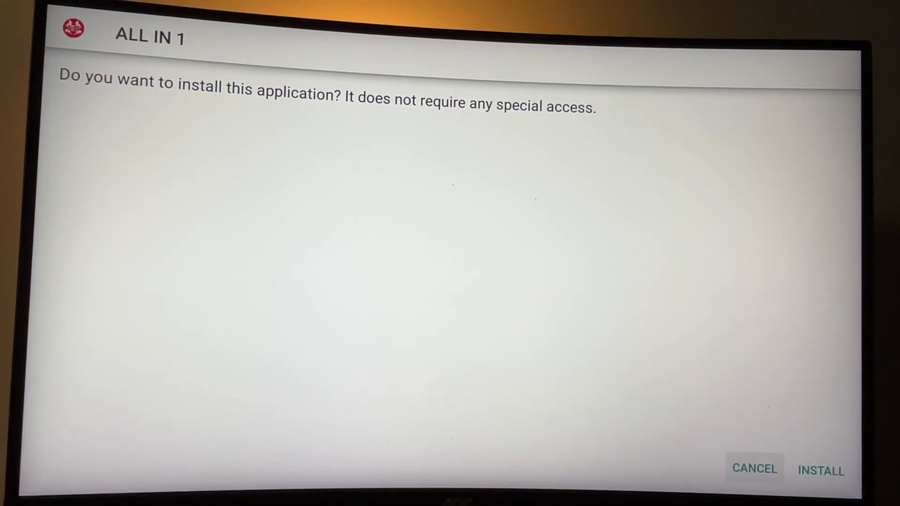
# Install ALL IN 1, then delete its downloaded installer file and confirm
pyautogui.click(819, 470)
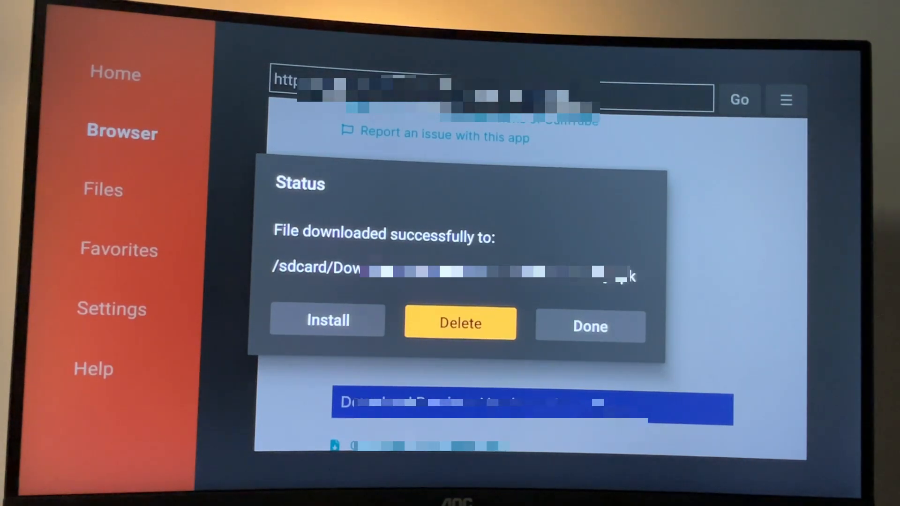
pyautogui.click(460, 323)
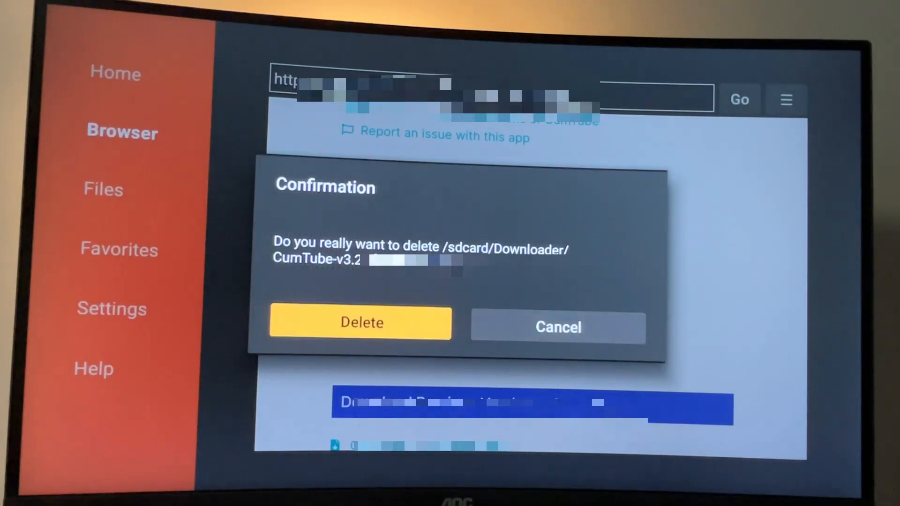
pyautogui.click(361, 322)
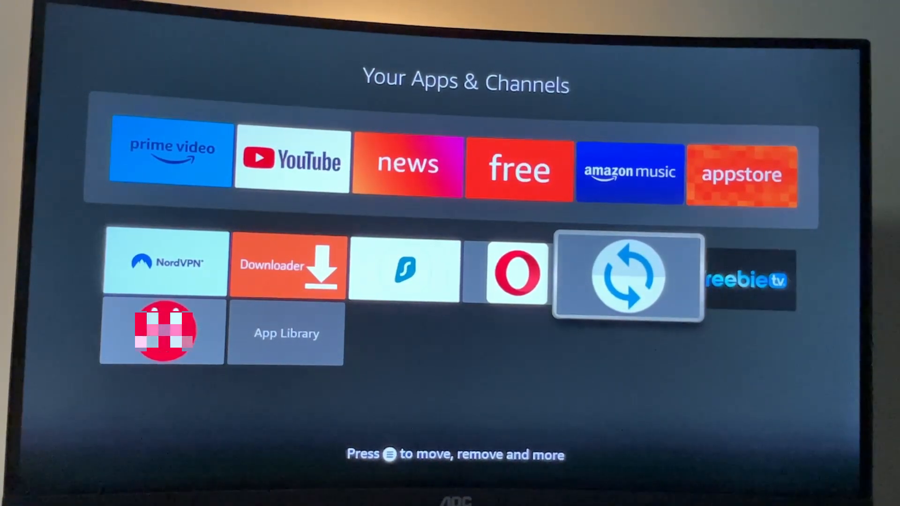
# Launch Mouse Toggle from Your Apps & Channels
pyautogui.click(627, 275)
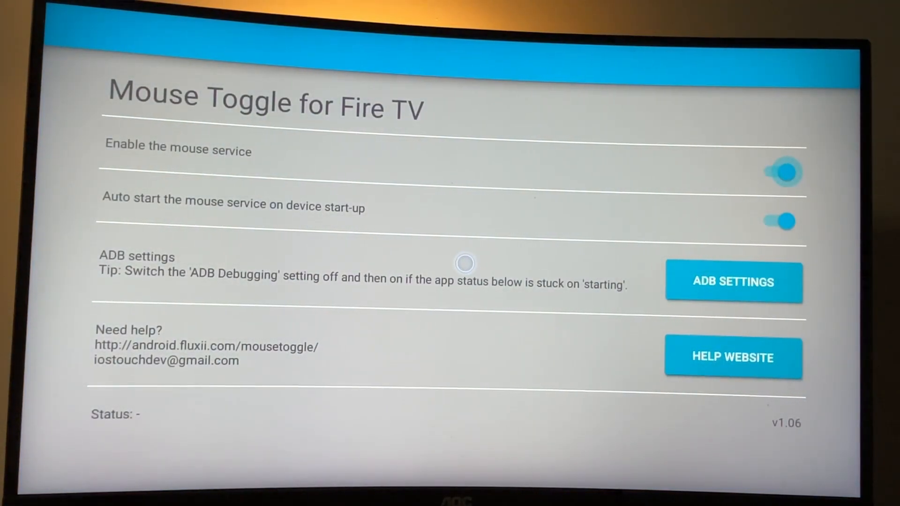
pyautogui.moveTo(443, 337)
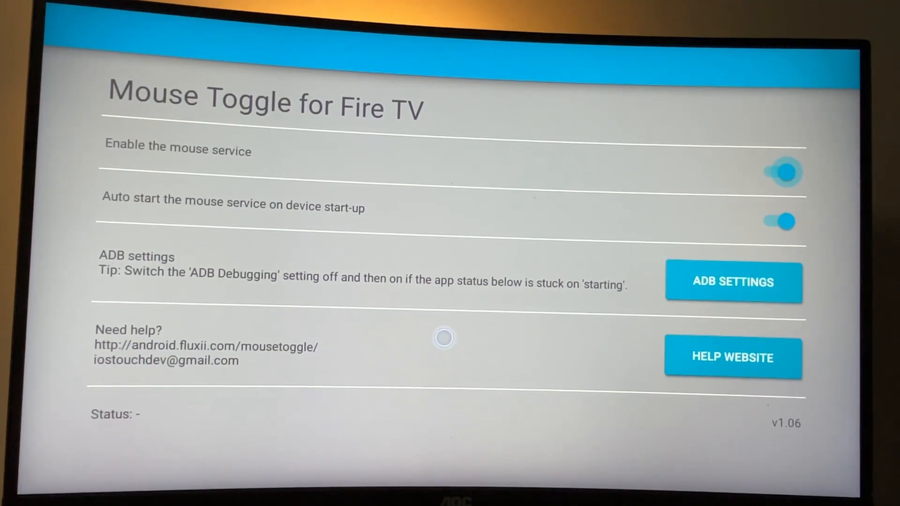